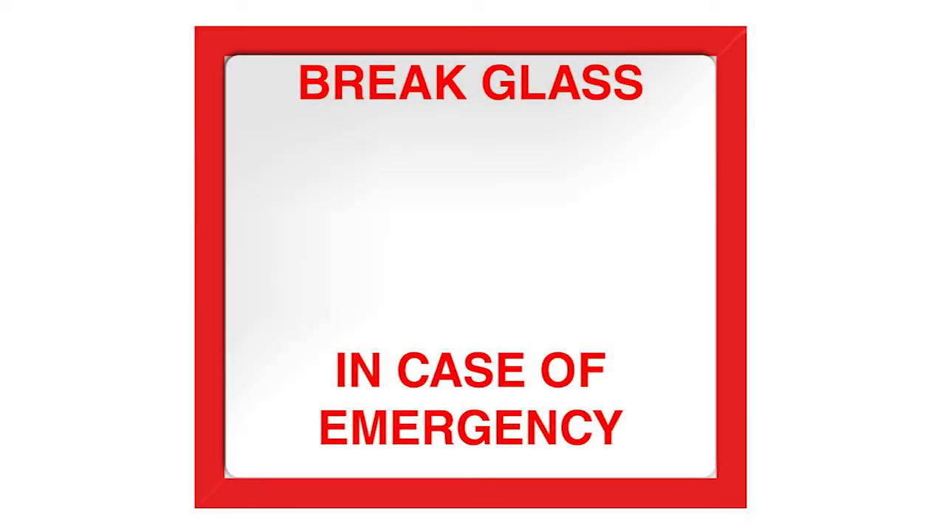
# Play the animation so the glass box shatters and reveals the Burndy Handybug tool.
pyautogui.click(473, 266)
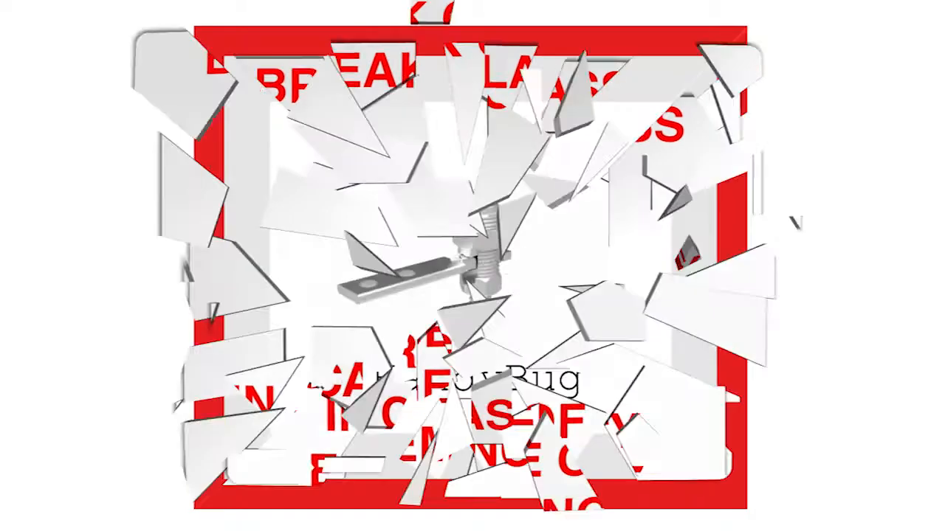